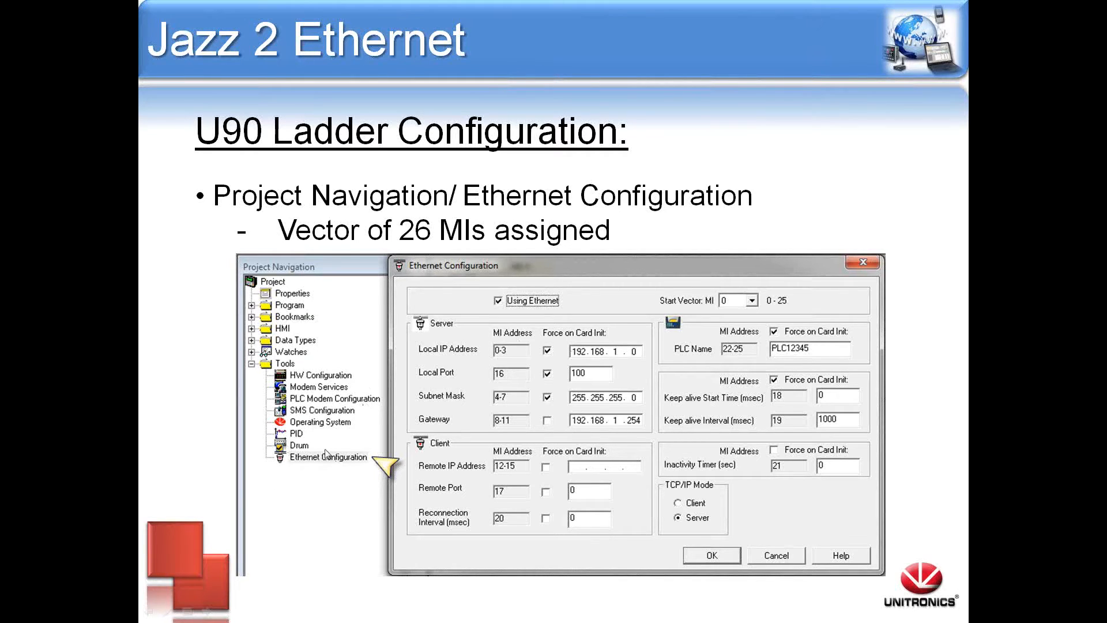
{"action": "mouse_move", "coordinate": [367, 464]}
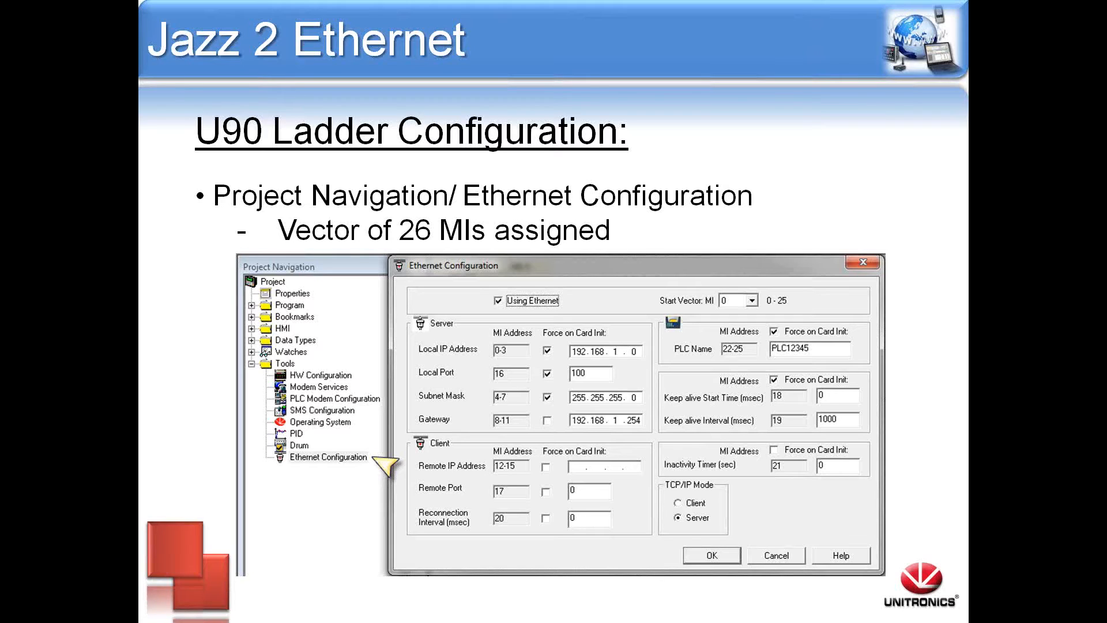
{"action": "mouse_move", "coordinate": [760, 284]}
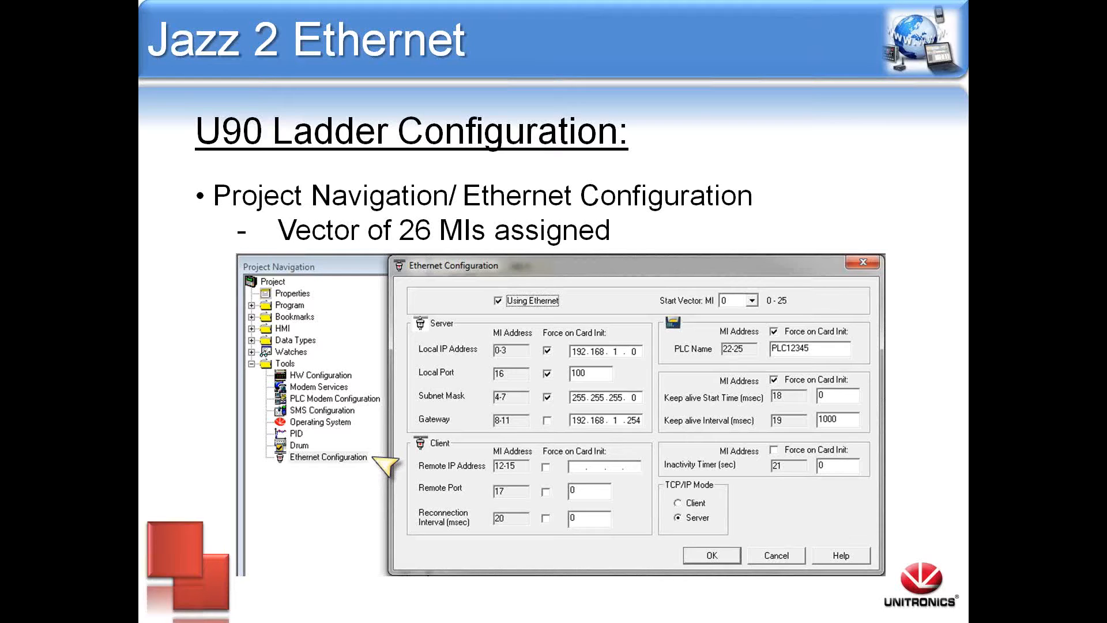
{"action": "mouse_move", "coordinate": [665, 491]}
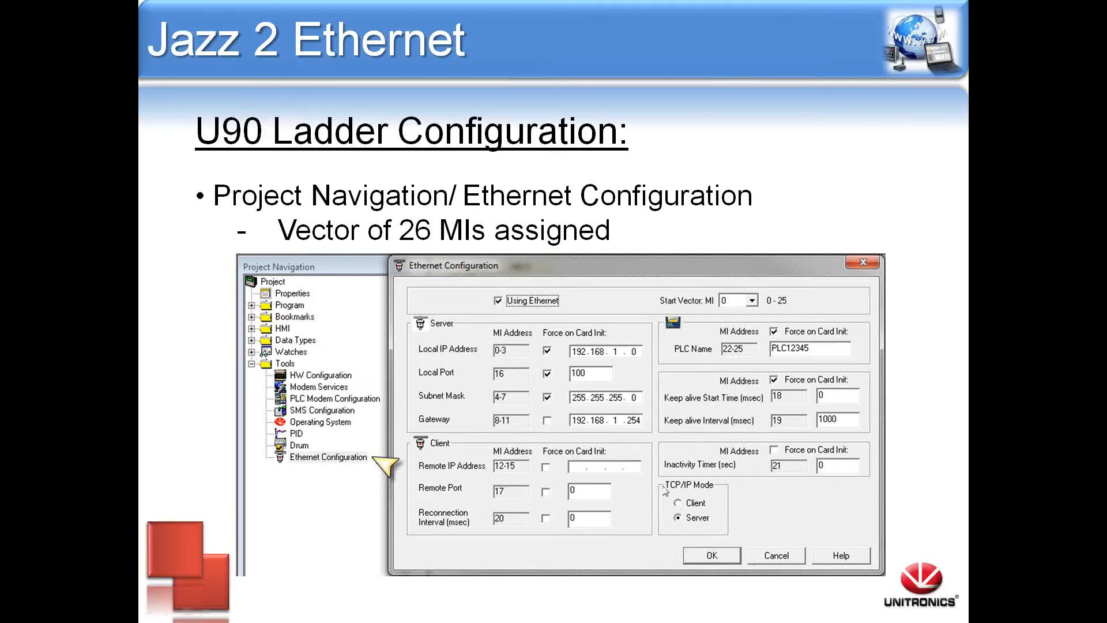
{"action": "mouse_move", "coordinate": [691, 526]}
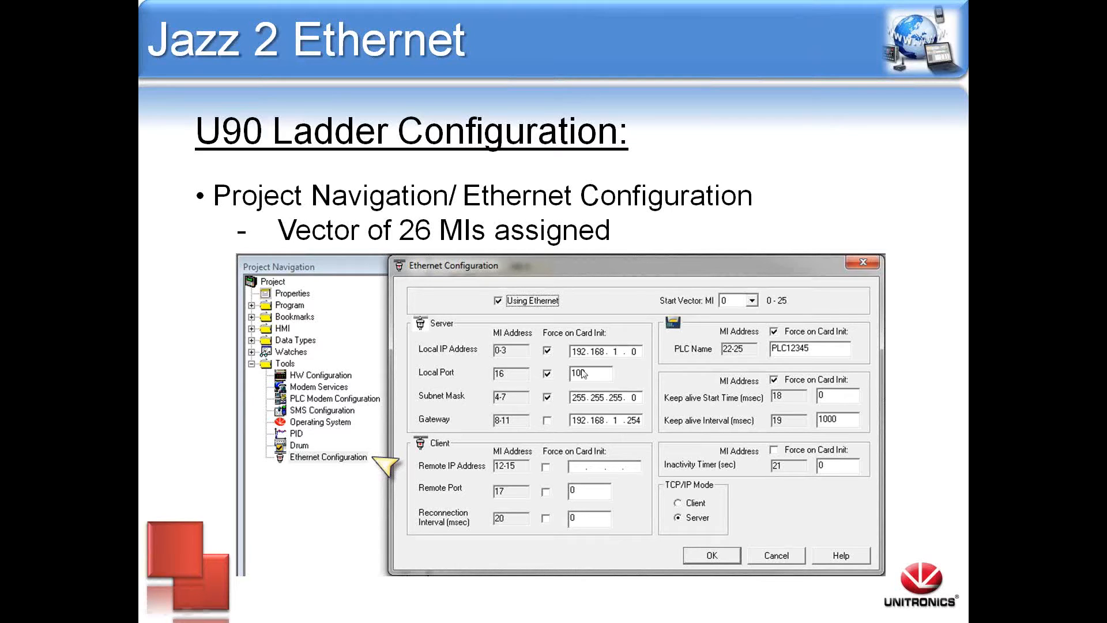
{"action": "mouse_move", "coordinate": [469, 346]}
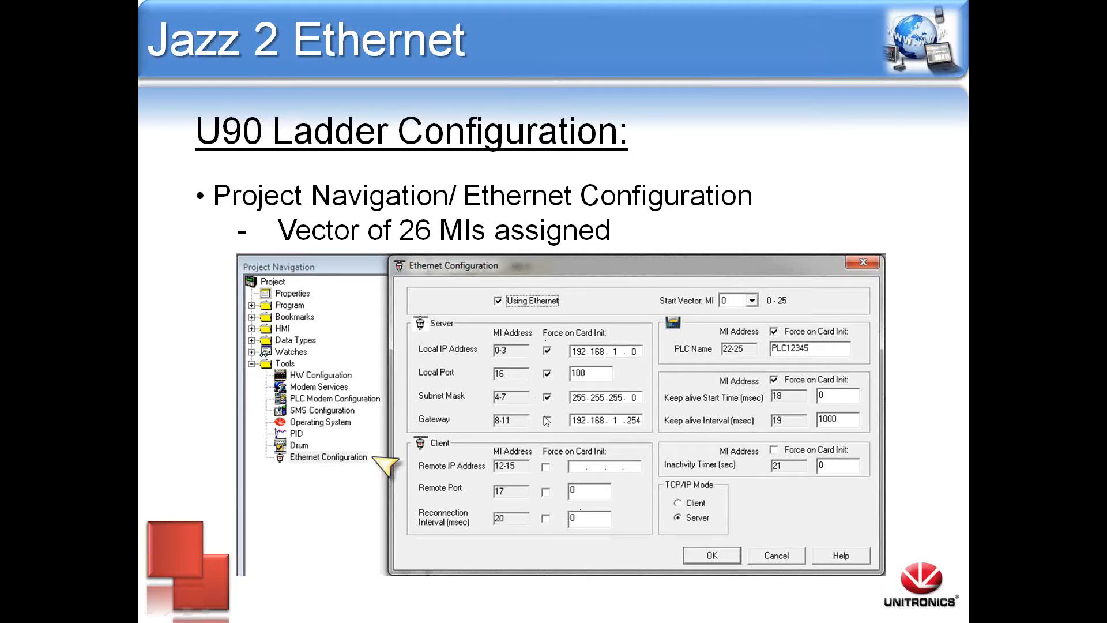
{"action": "mouse_move", "coordinate": [543, 423]}
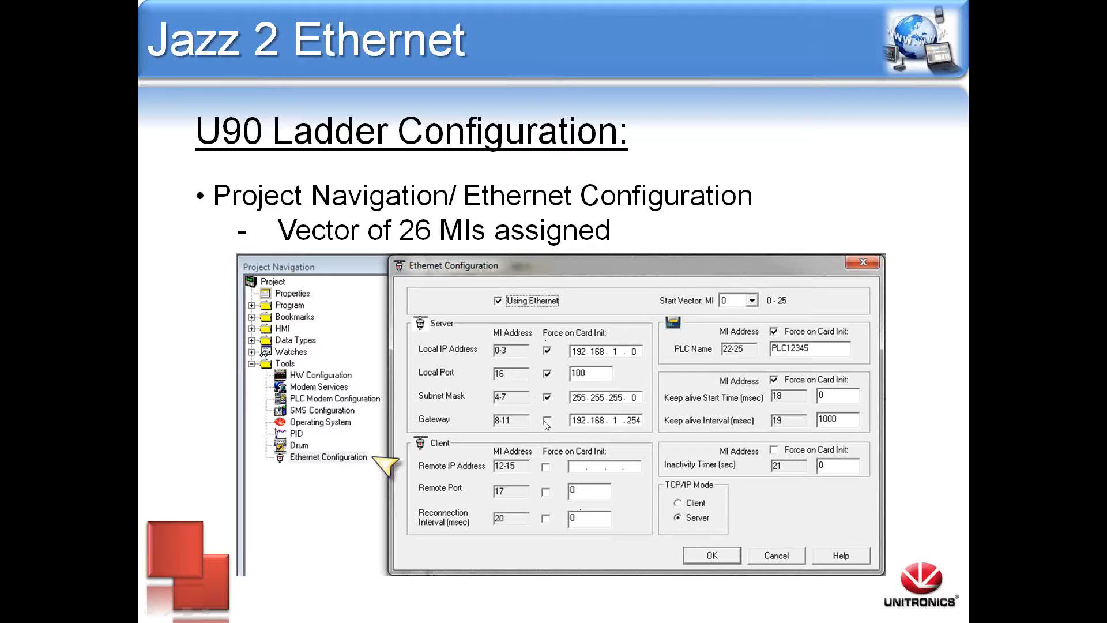
Show the 'Connecting Via U90' slide listing TCP/IP Call, IP address, protocol, port and PLC name
{"action": "left_click", "coordinate": [545, 419]}
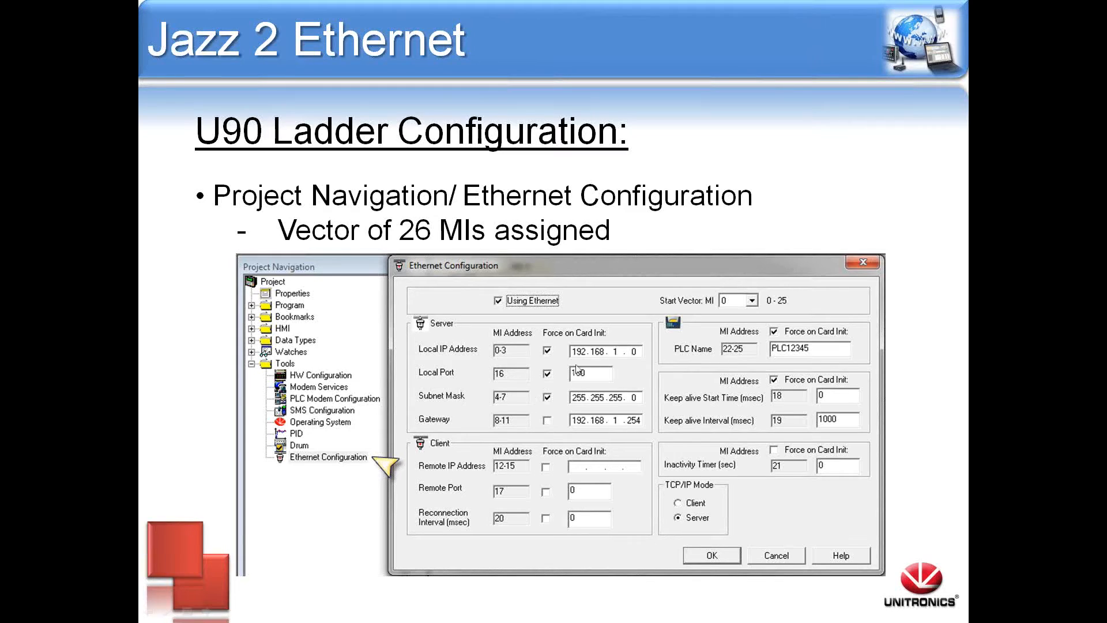
{"action": "type", "text": "100"}
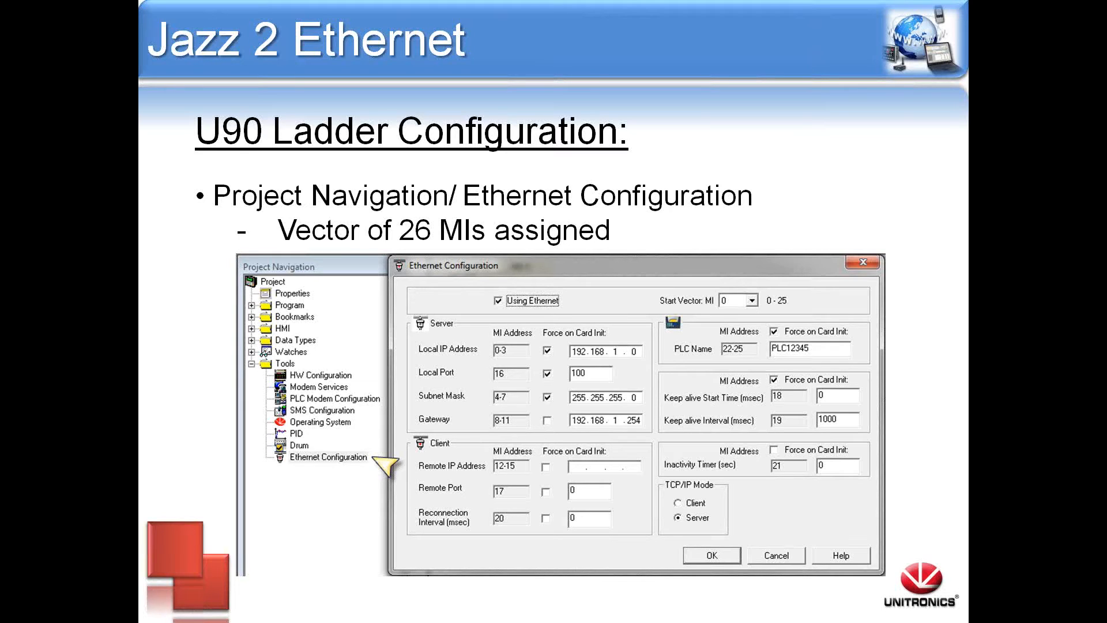
{"action": "mouse_move", "coordinate": [862, 363]}
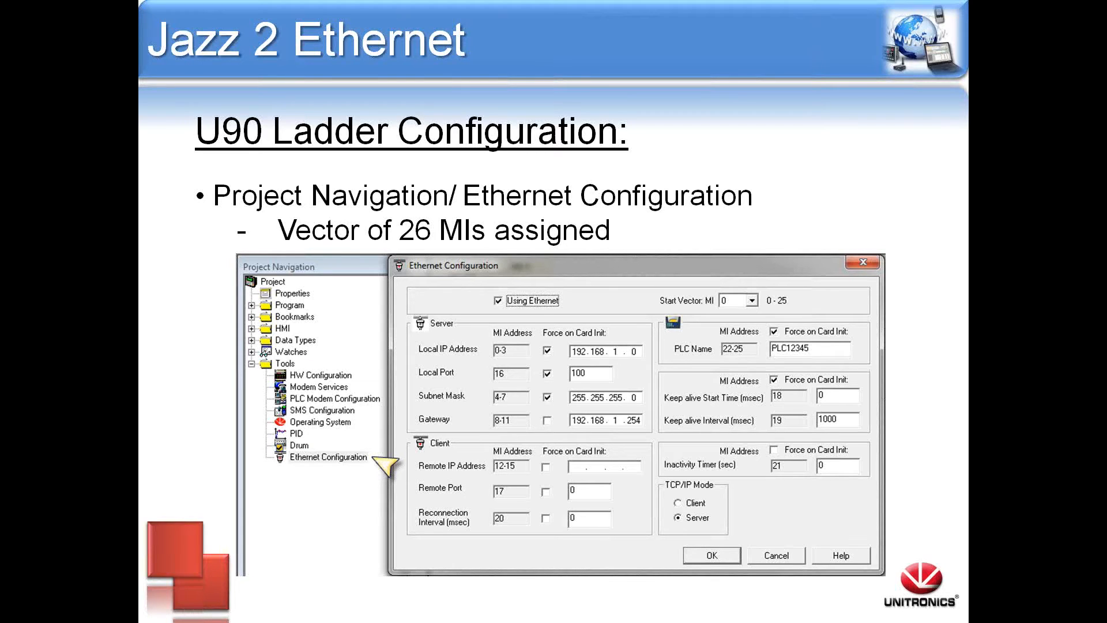
{"action": "mouse_move", "coordinate": [596, 514]}
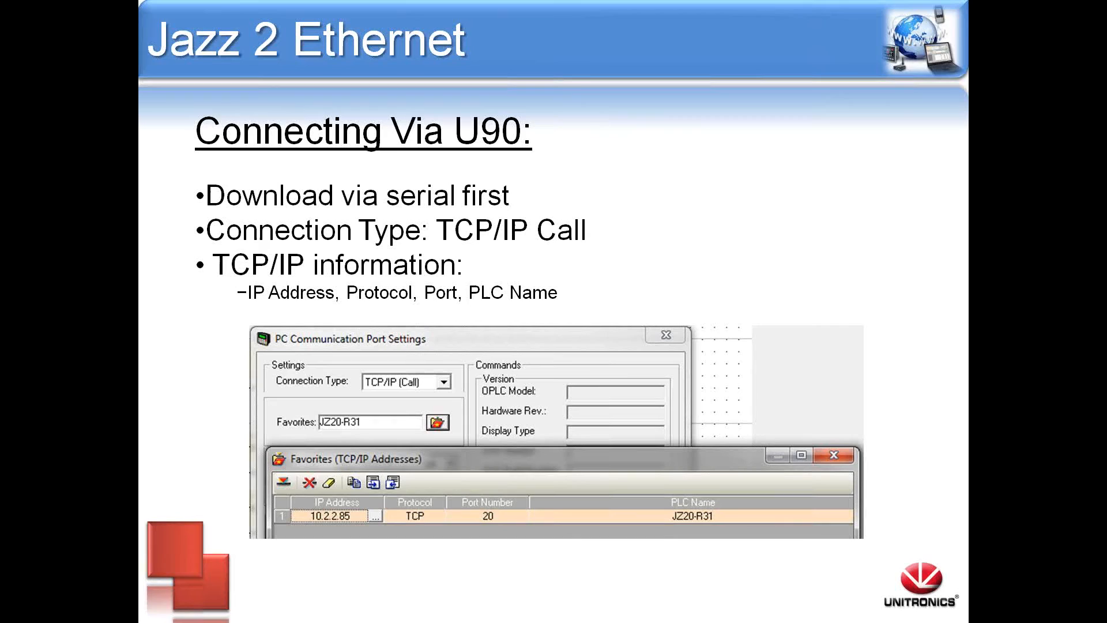
{"action": "mouse_move", "coordinate": [396, 386]}
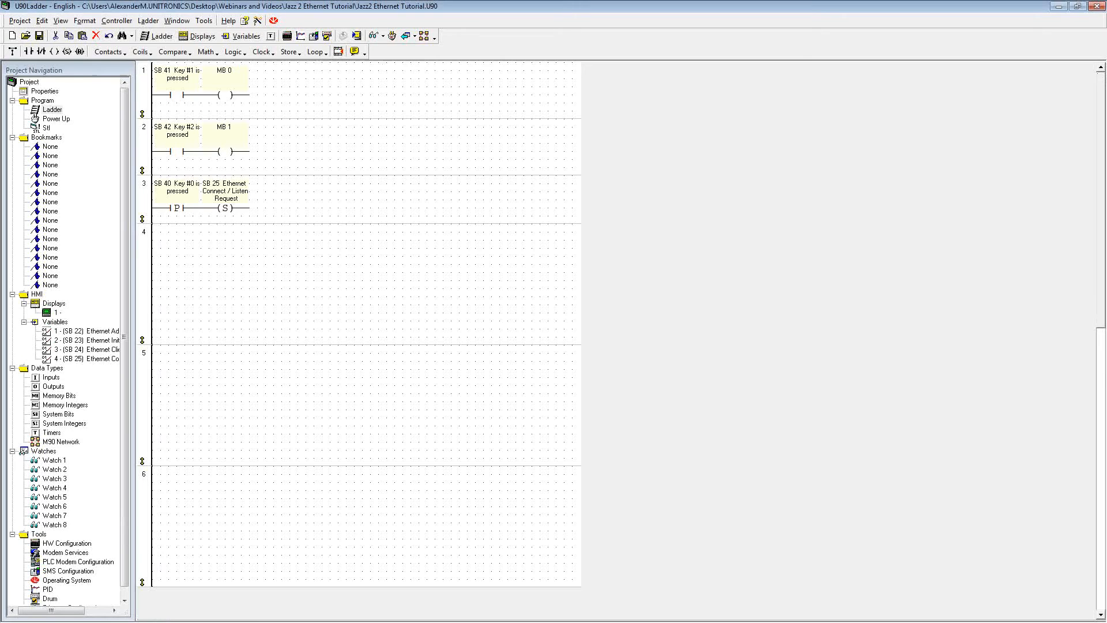
{"action": "mouse_move", "coordinate": [310, 255]}
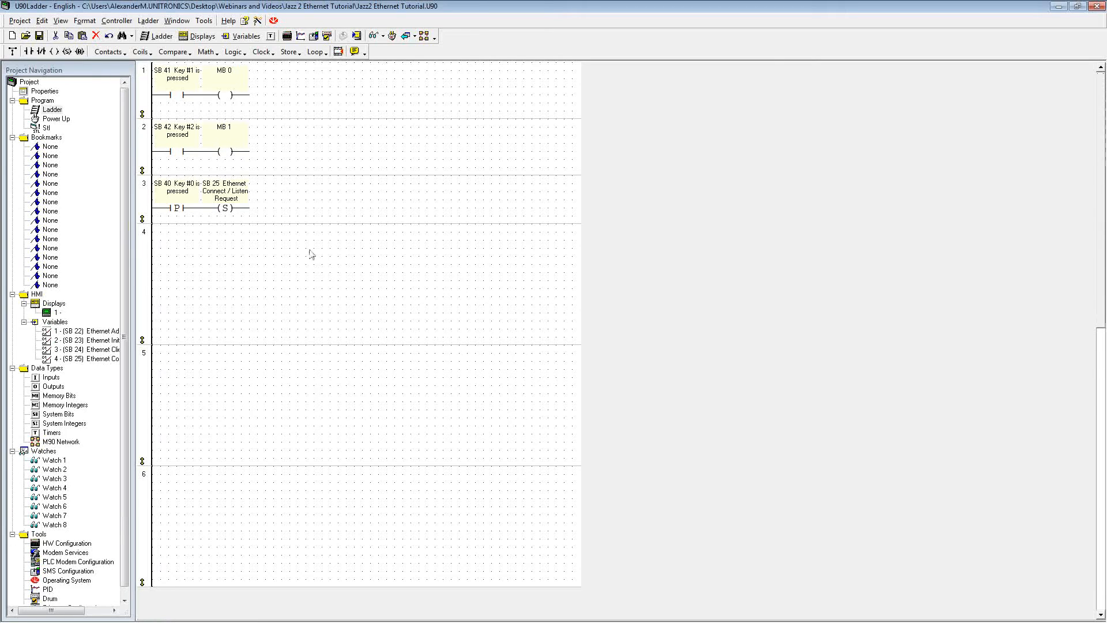
Set the hardware configuration to the JZ20-R31 controller and select Ethernet Configuration
{"action": "left_click", "coordinate": [67, 543]}
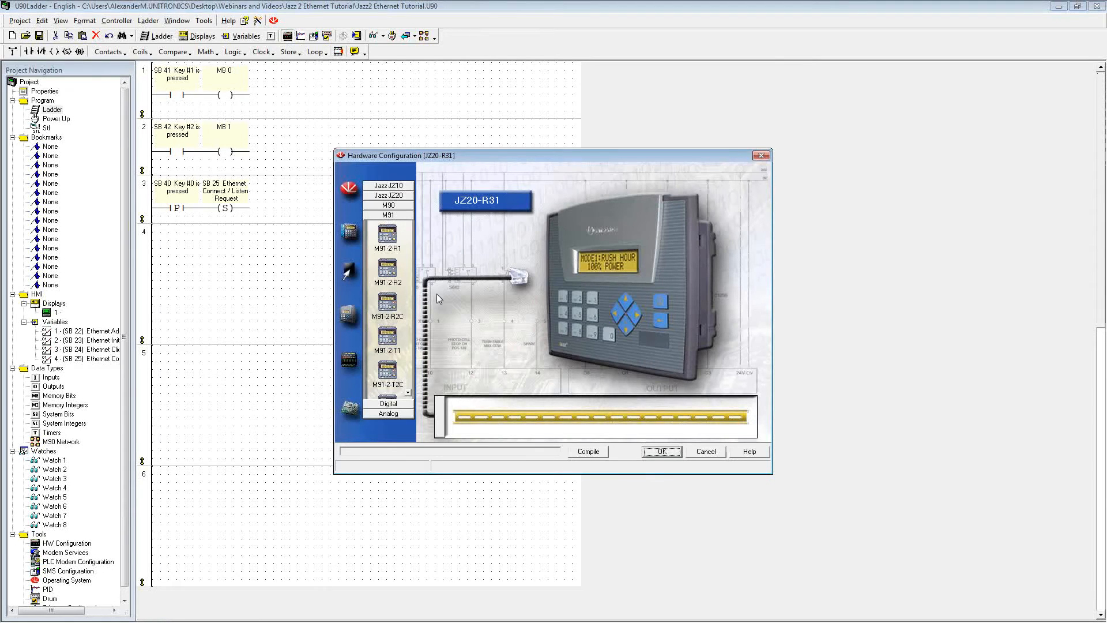
{"action": "mouse_move", "coordinate": [470, 210]}
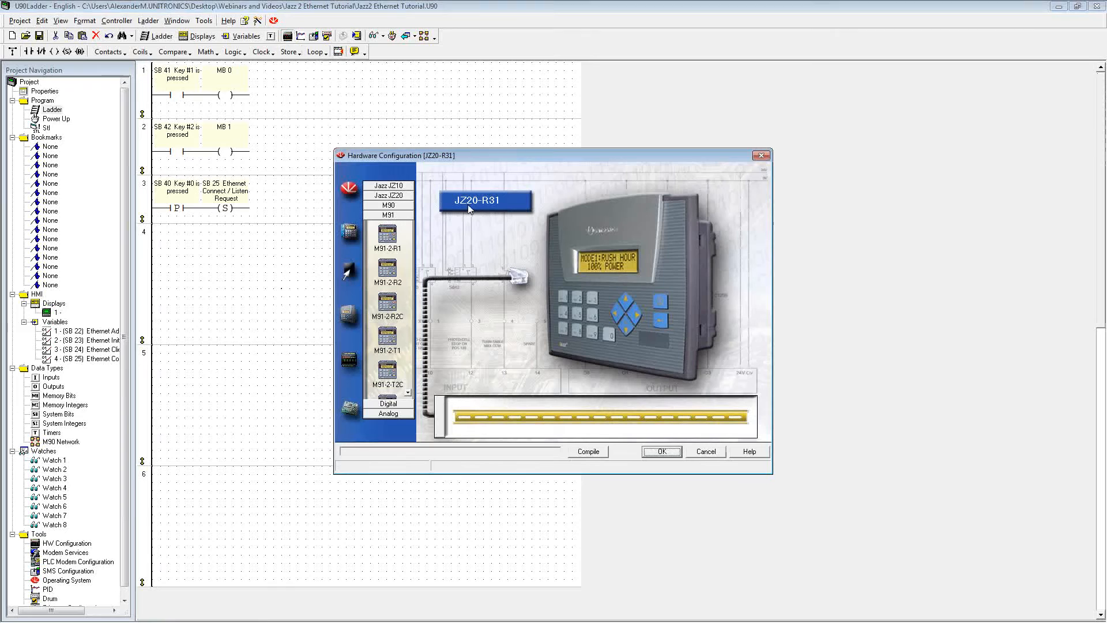
{"action": "mouse_move", "coordinate": [671, 481]}
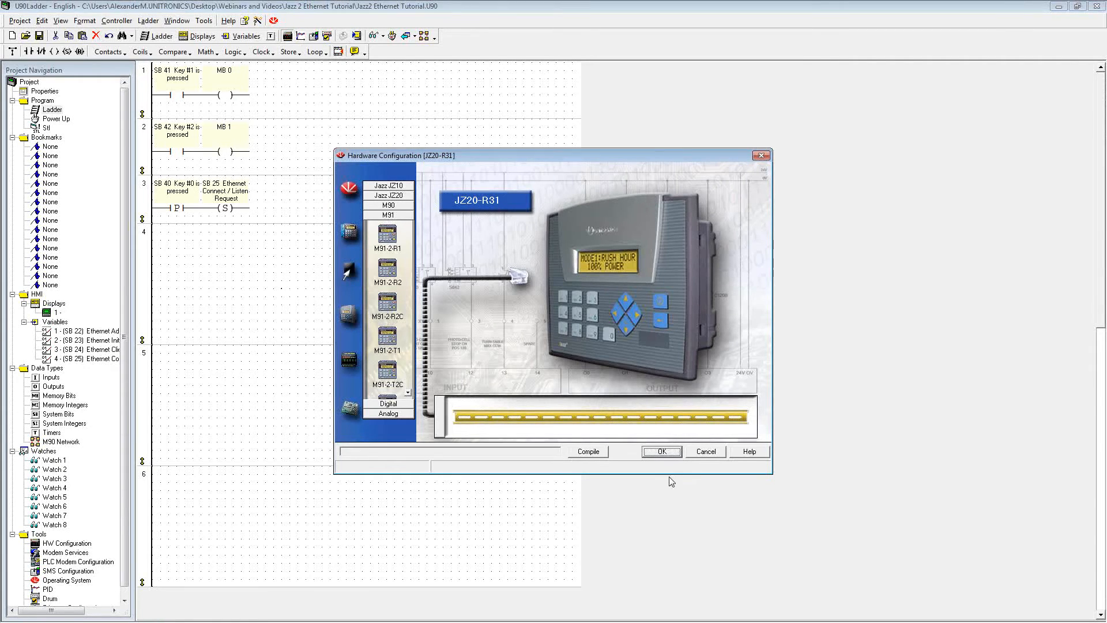
{"action": "left_click", "coordinate": [661, 451]}
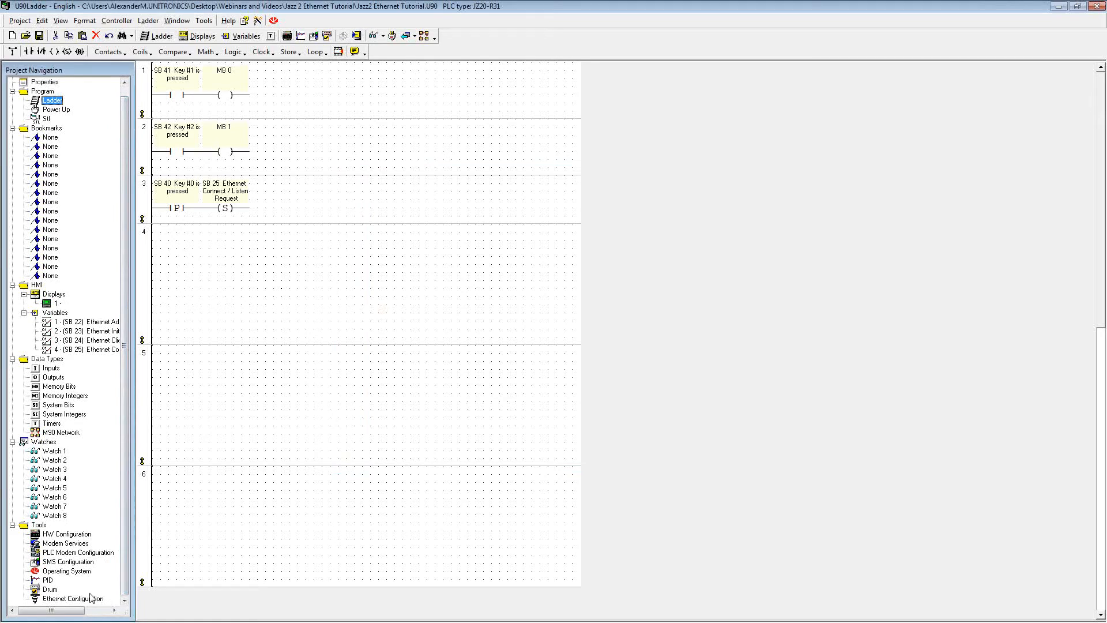
{"action": "left_click", "coordinate": [74, 598]}
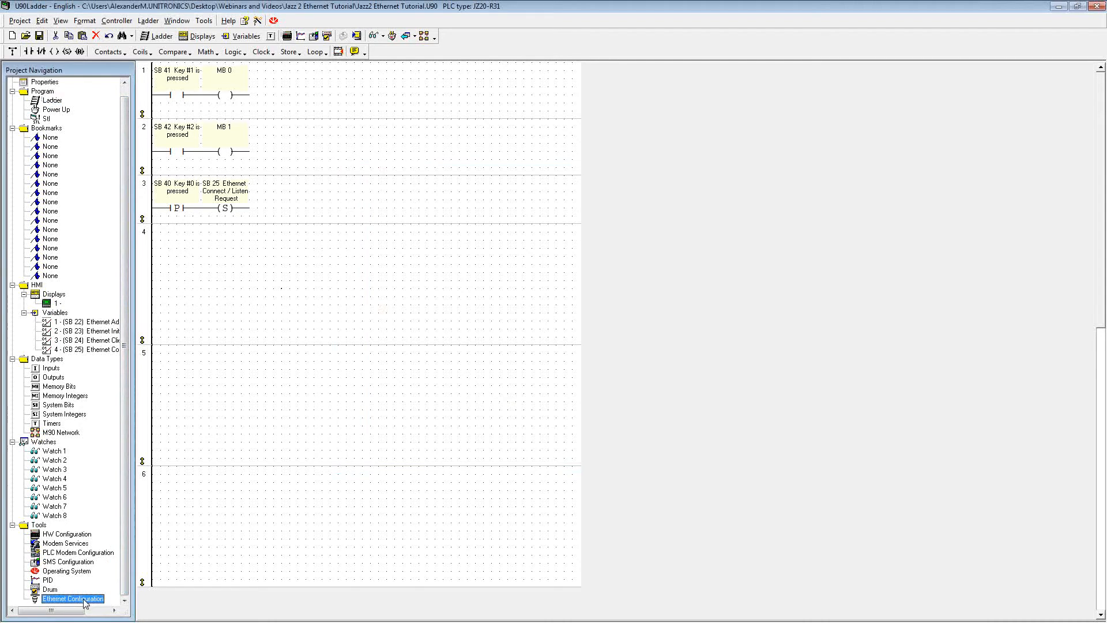
Confirm Ethernet settings: server IP 10.2.2.85, port 20, start vector MI 0, TCP/IP Server mode
{"action": "double_click", "coordinate": [72, 598]}
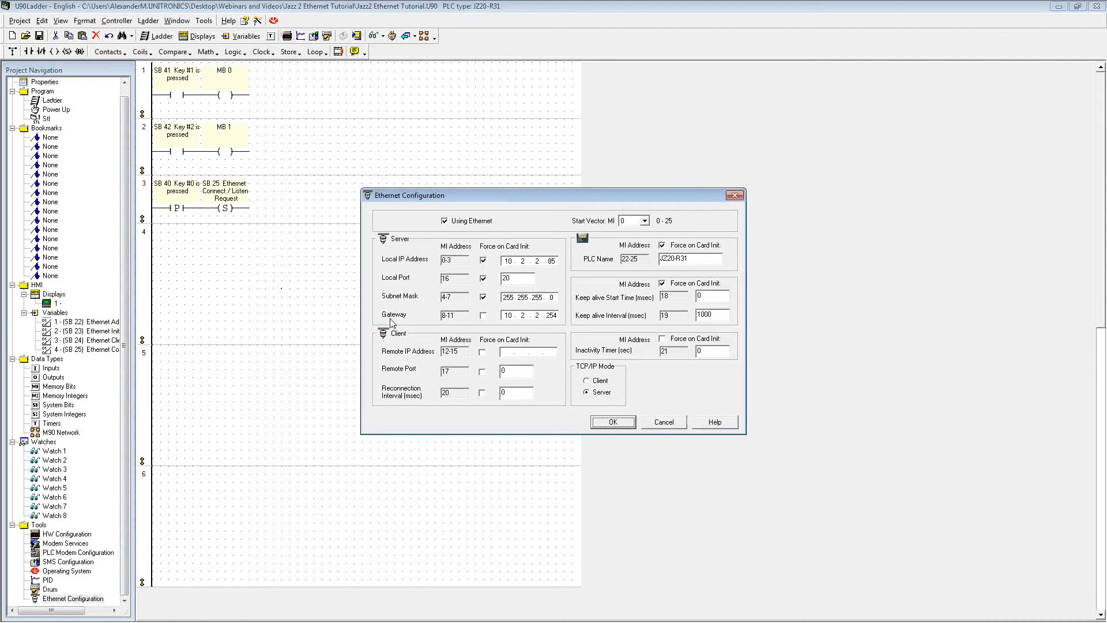
{"action": "mouse_move", "coordinate": [531, 196]}
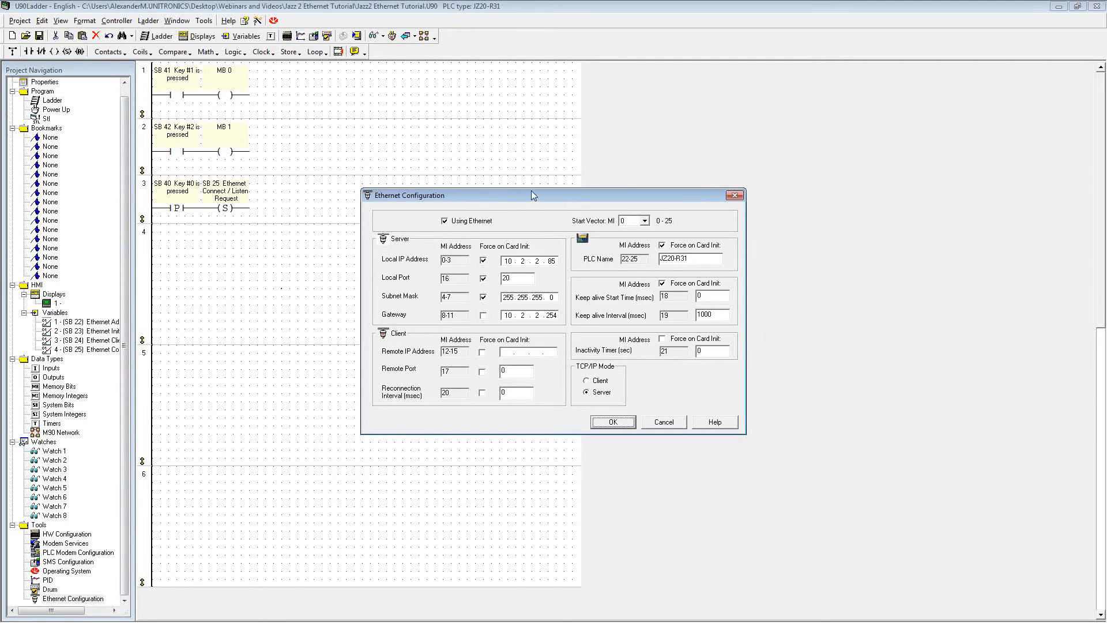
{"action": "mouse_move", "coordinate": [588, 272]}
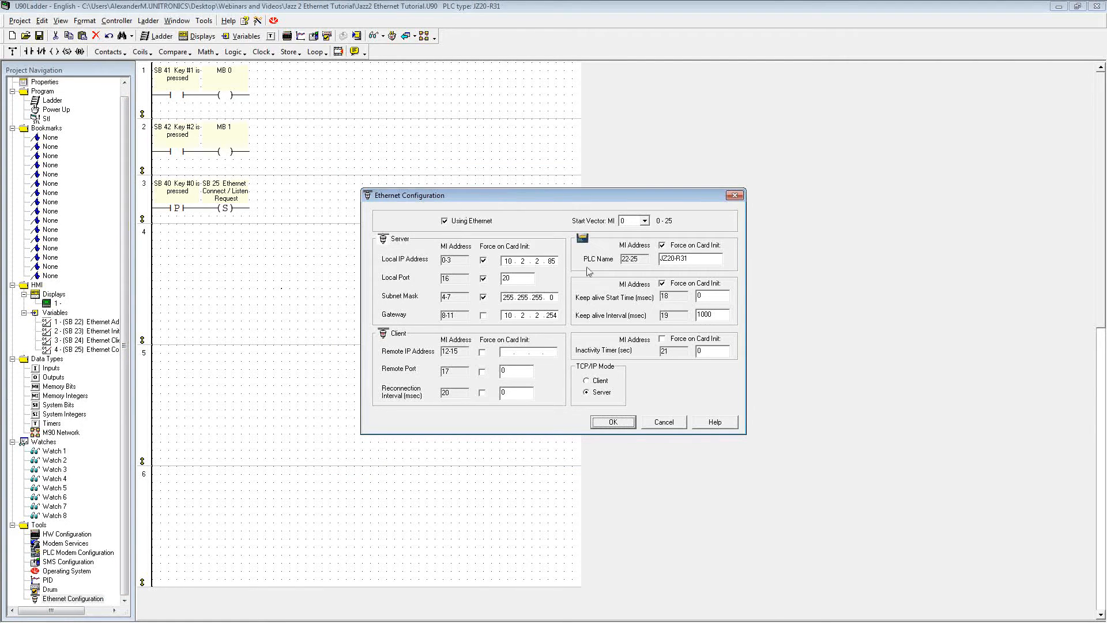
{"action": "mouse_move", "coordinate": [639, 276]}
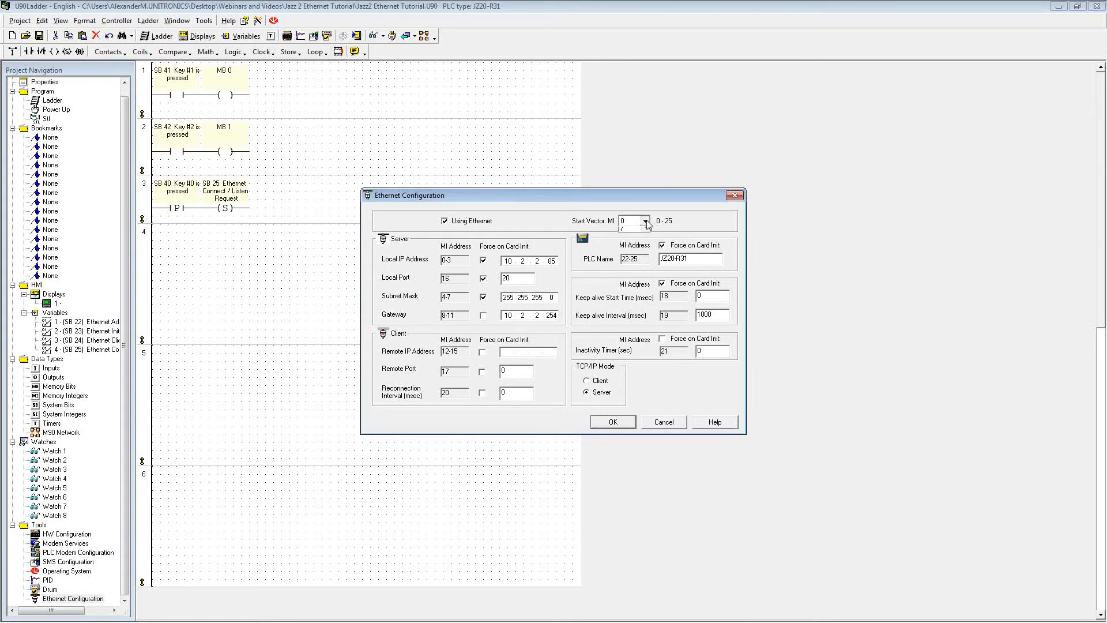
{"action": "left_click", "coordinate": [643, 221]}
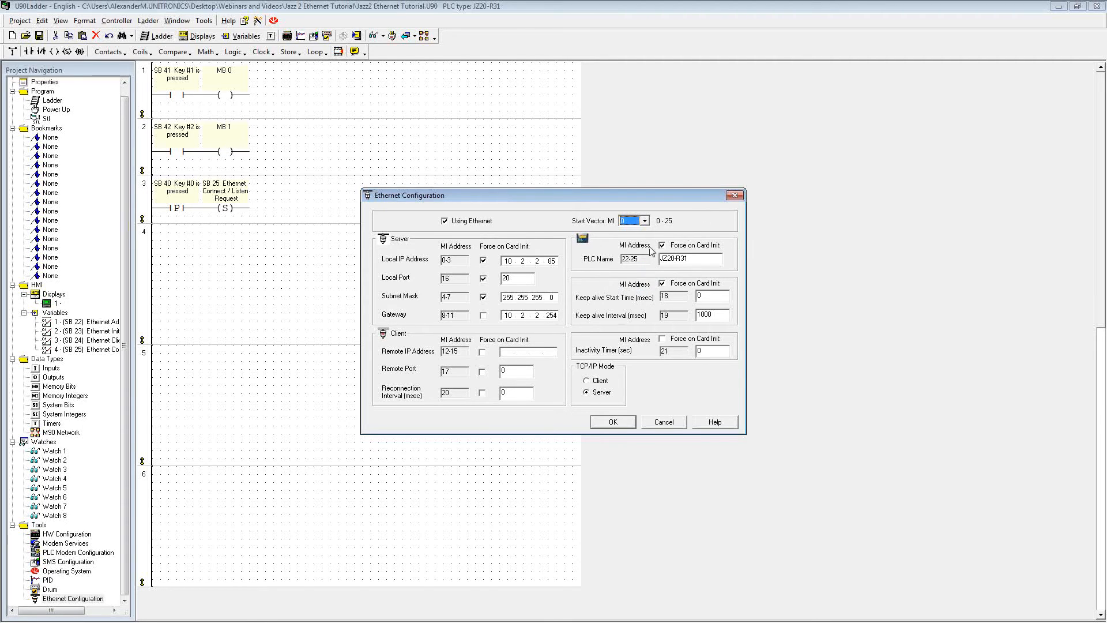
{"action": "mouse_move", "coordinate": [603, 375]}
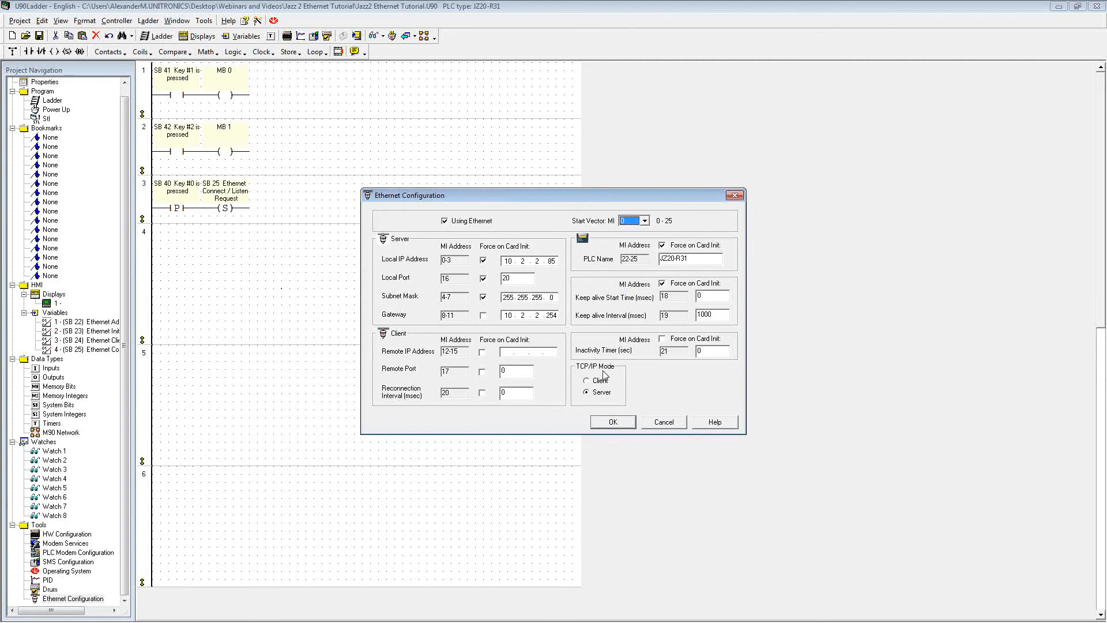
{"action": "left_click", "coordinate": [587, 392]}
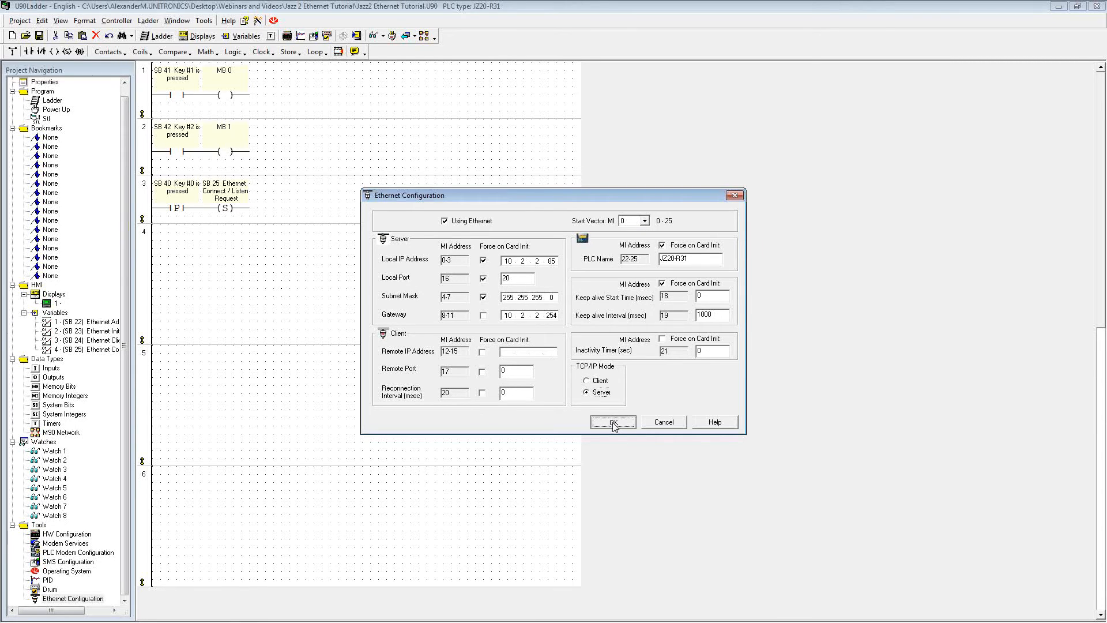
{"action": "left_click", "coordinate": [613, 422]}
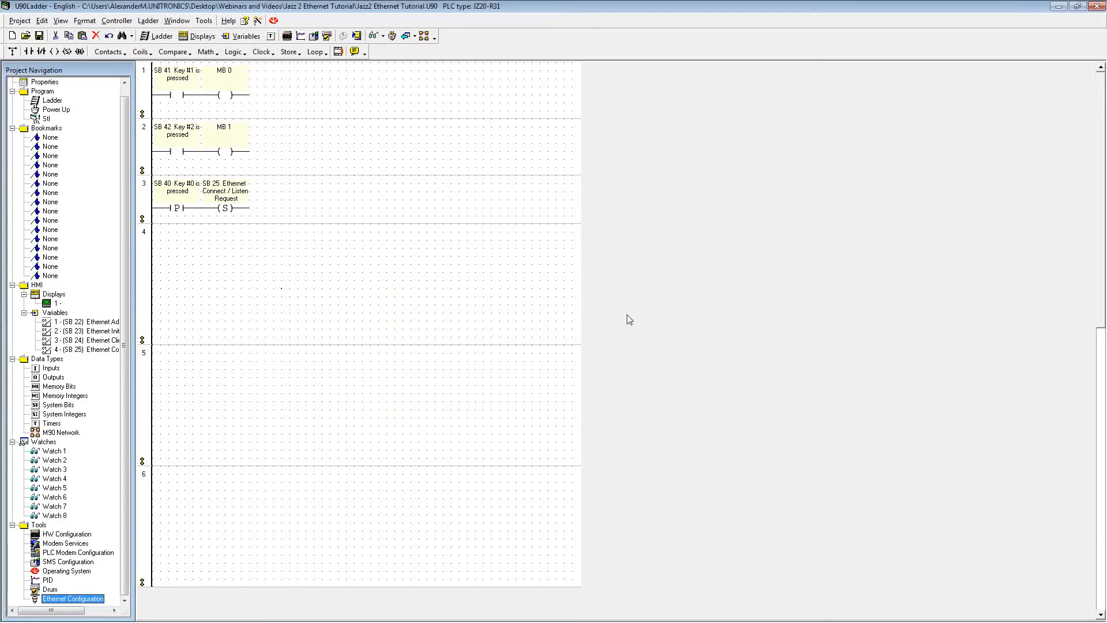
{"action": "mouse_move", "coordinate": [178, 48]}
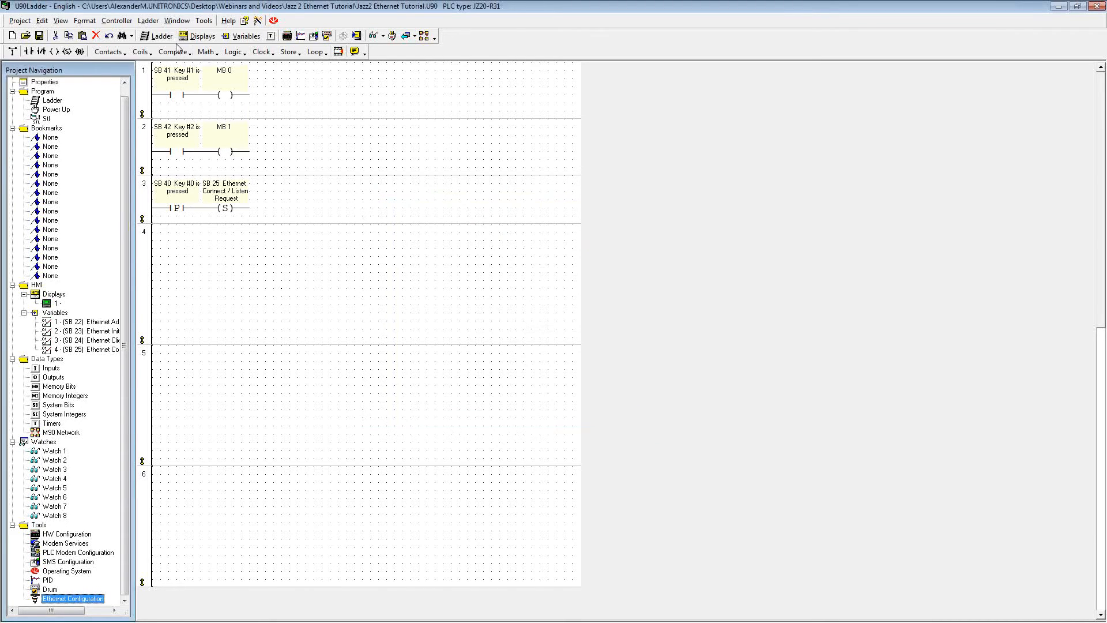
In M90 OPLC Settings, set Connection Type TCP/IP (Call) and choose the JZ20-R31 favourite at 10.2.2.85
{"action": "left_click", "coordinate": [117, 19]}
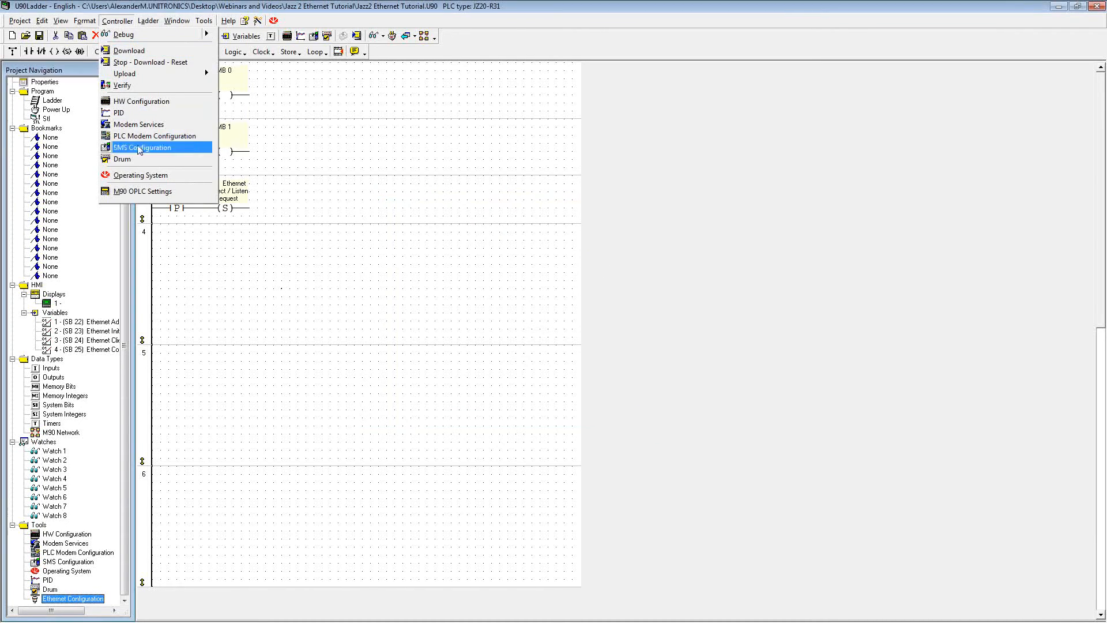
{"action": "mouse_move", "coordinate": [143, 192]}
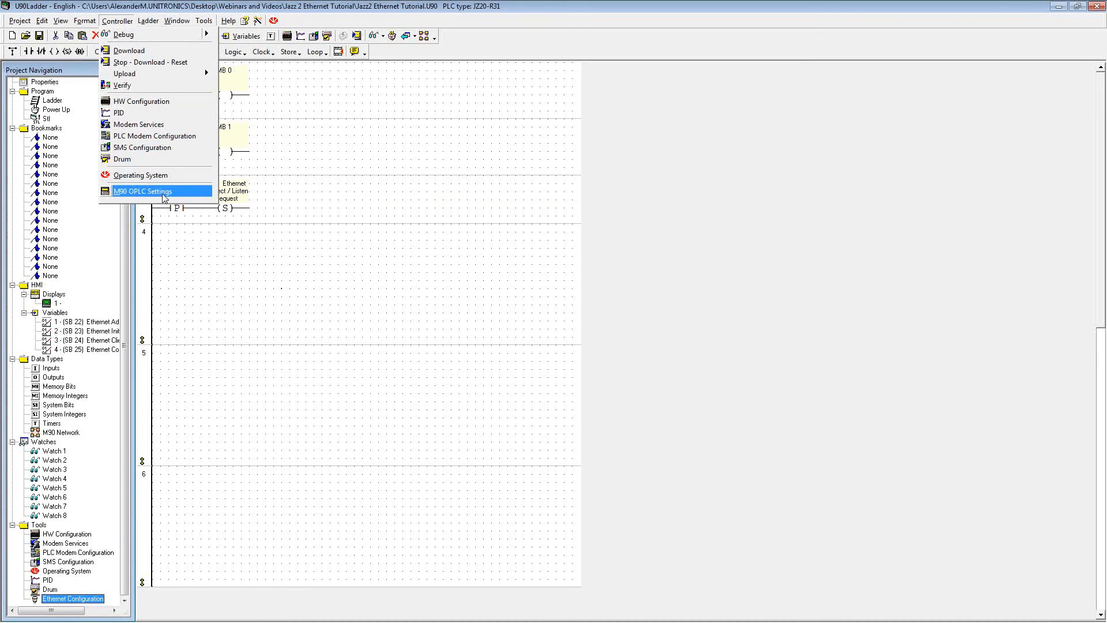
{"action": "left_click", "coordinate": [143, 192]}
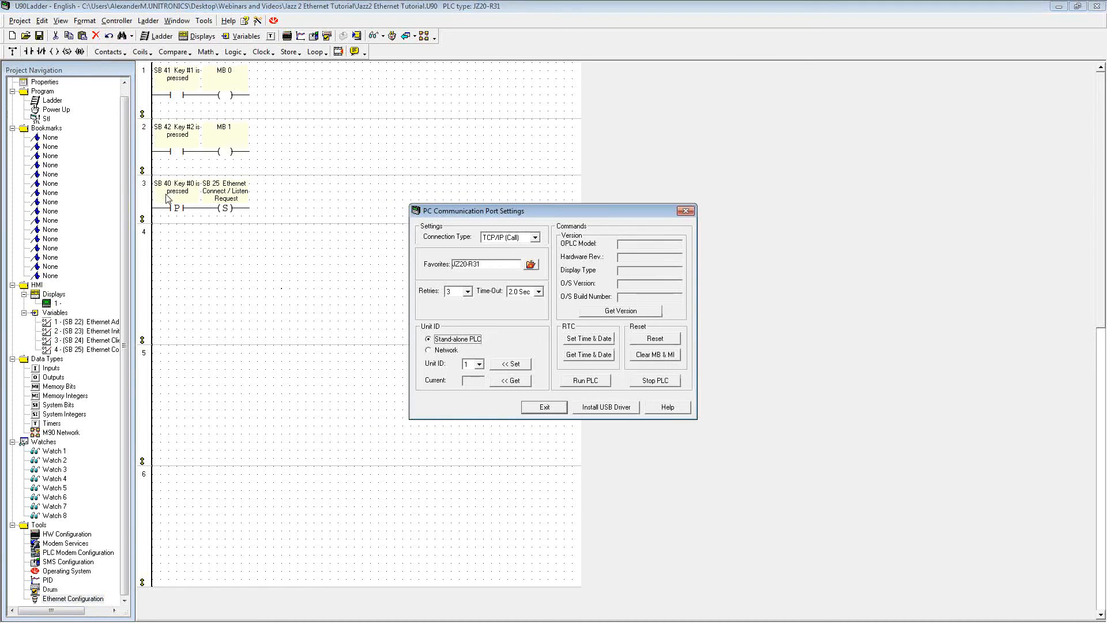
{"action": "left_click", "coordinate": [534, 236]}
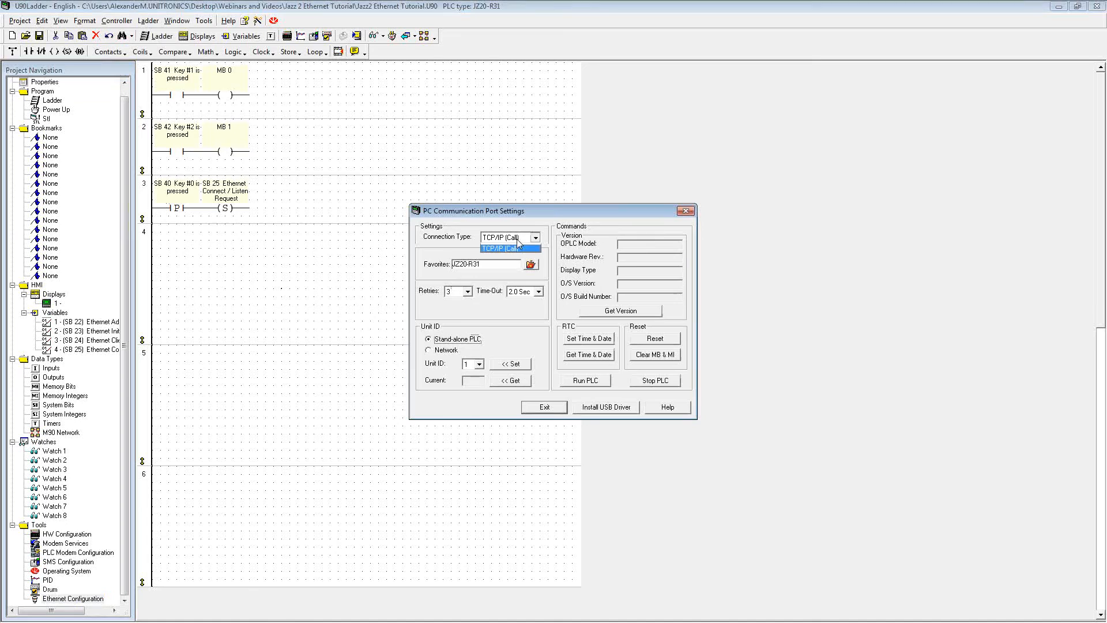
{"action": "left_click", "coordinate": [508, 249]}
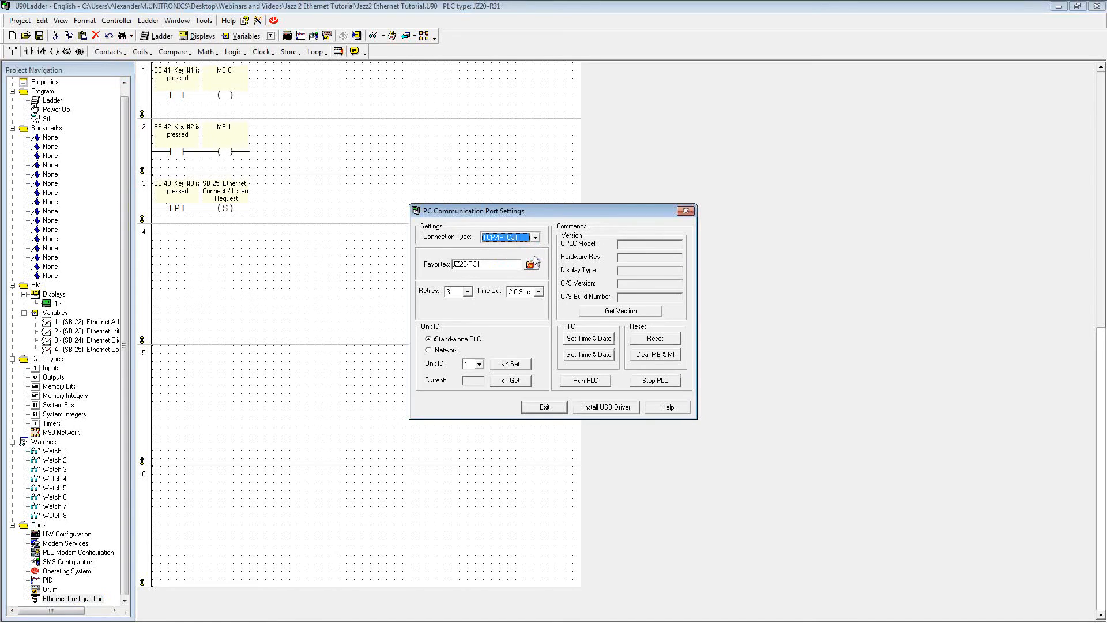
{"action": "left_click", "coordinate": [529, 263]}
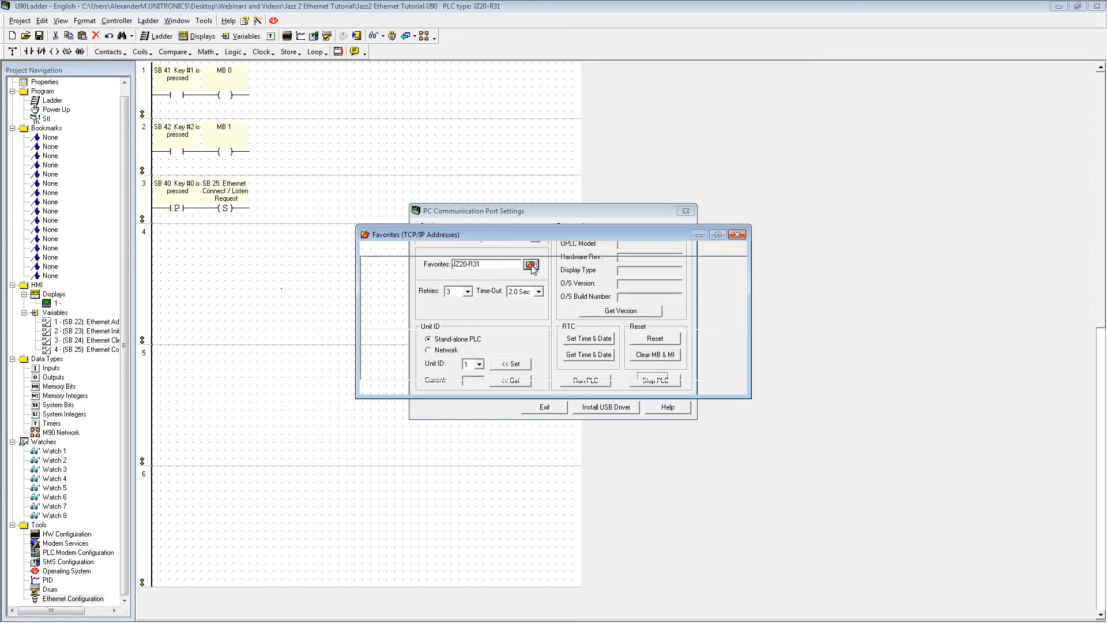
{"action": "left_click", "coordinate": [531, 264]}
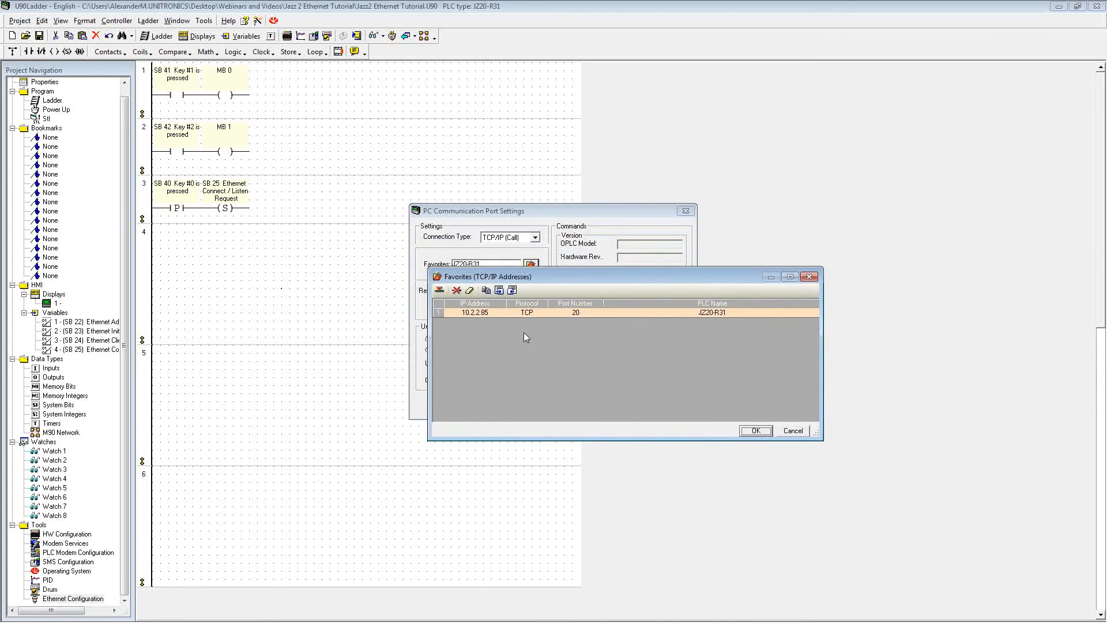
{"action": "mouse_move", "coordinate": [679, 361]}
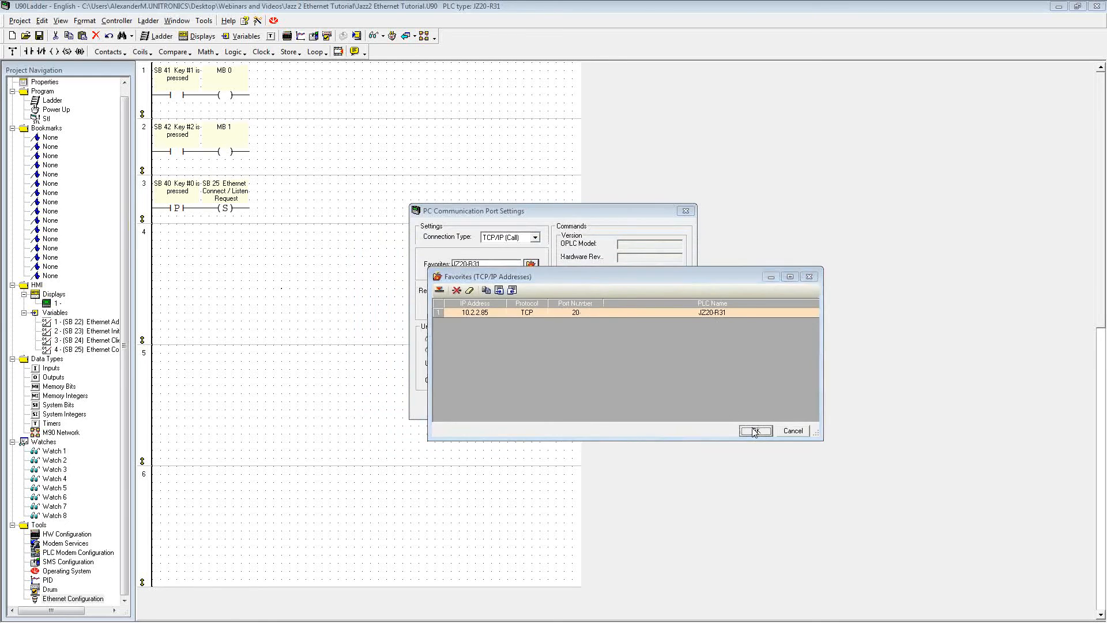
{"action": "left_click", "coordinate": [755, 430]}
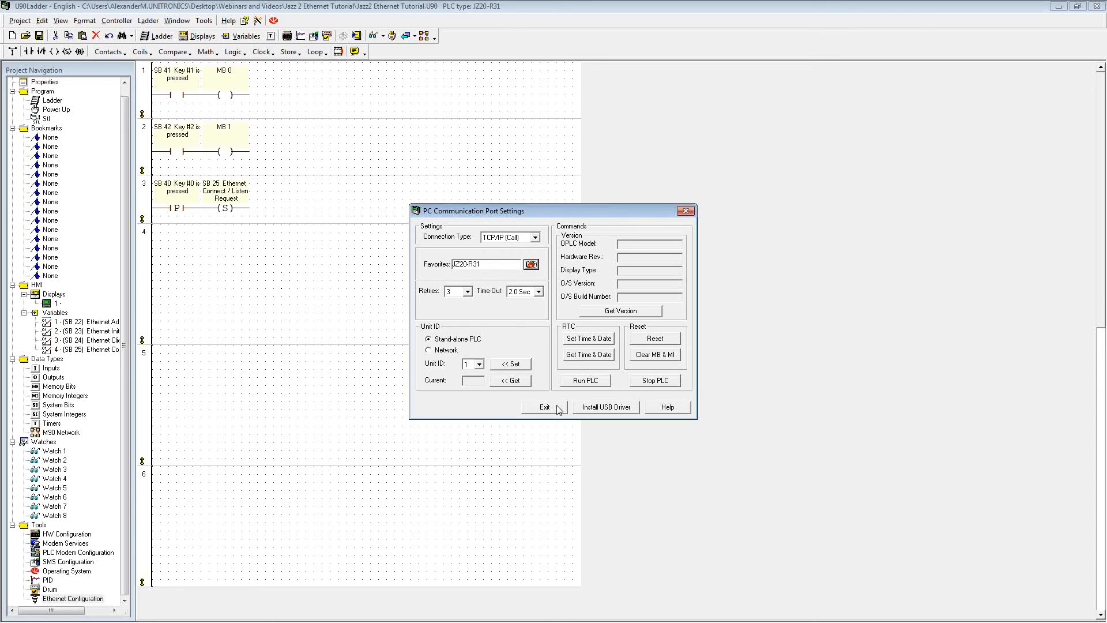
{"action": "mouse_move", "coordinate": [638, 318]}
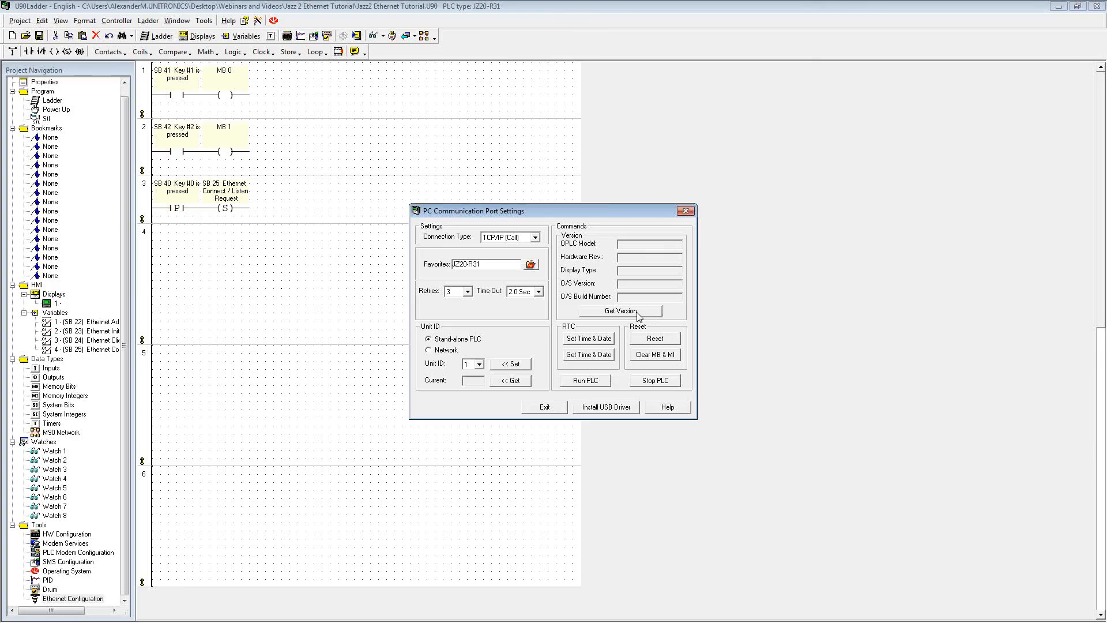
Retrieve the PLC model and O/S version 2.21, then exit the communication settings
{"action": "left_click", "coordinate": [621, 310]}
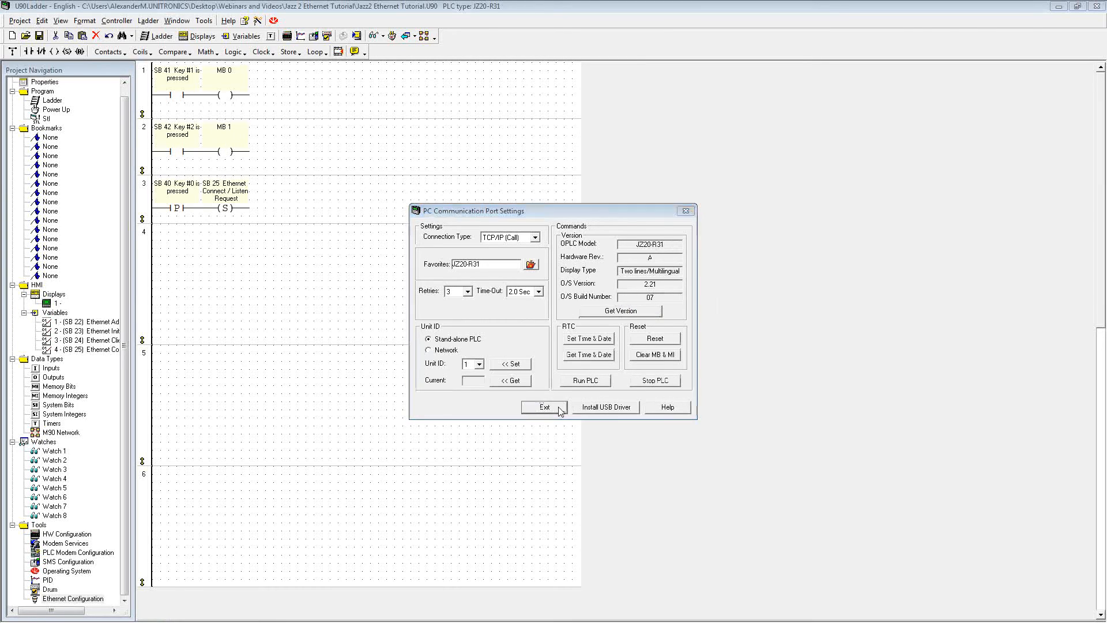
{"action": "left_click", "coordinate": [543, 407]}
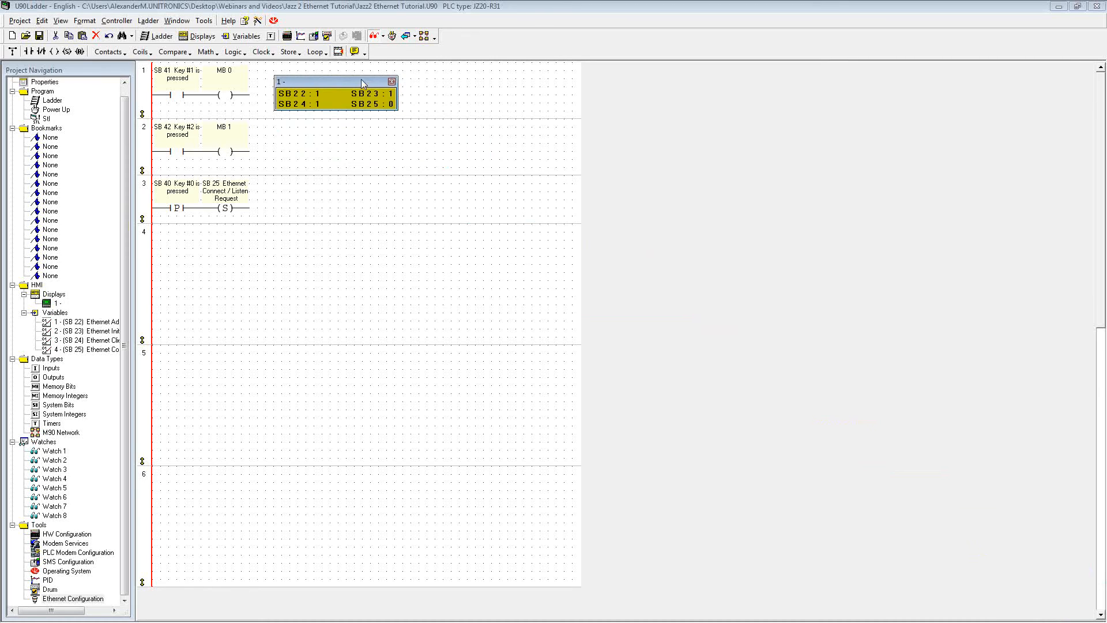
{"action": "mouse_move", "coordinate": [339, 76]}
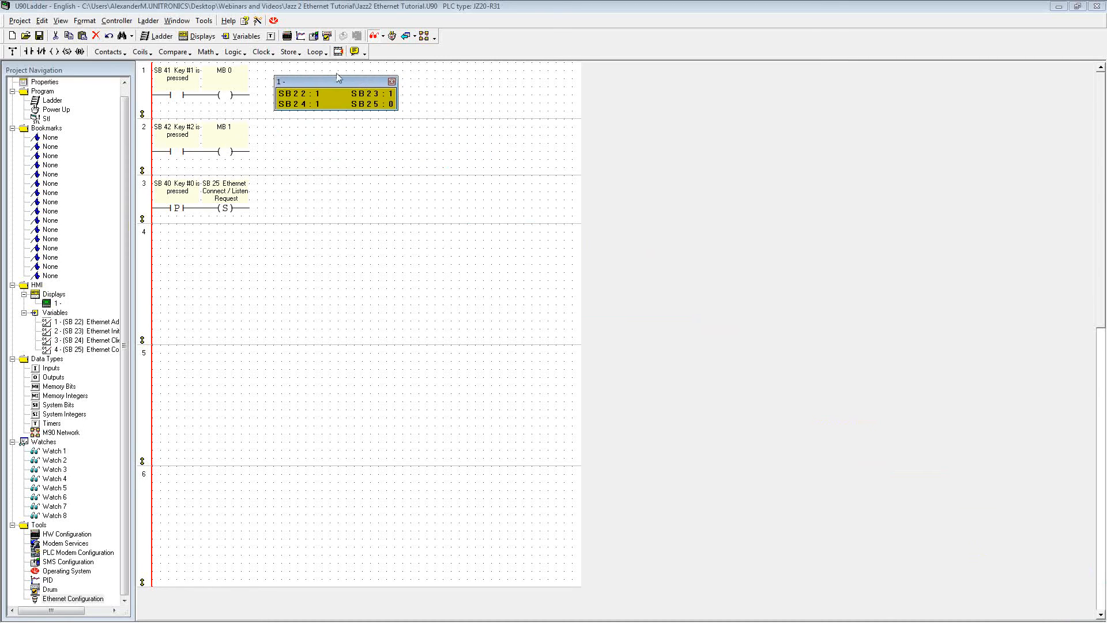
{"action": "mouse_move", "coordinate": [318, 103]}
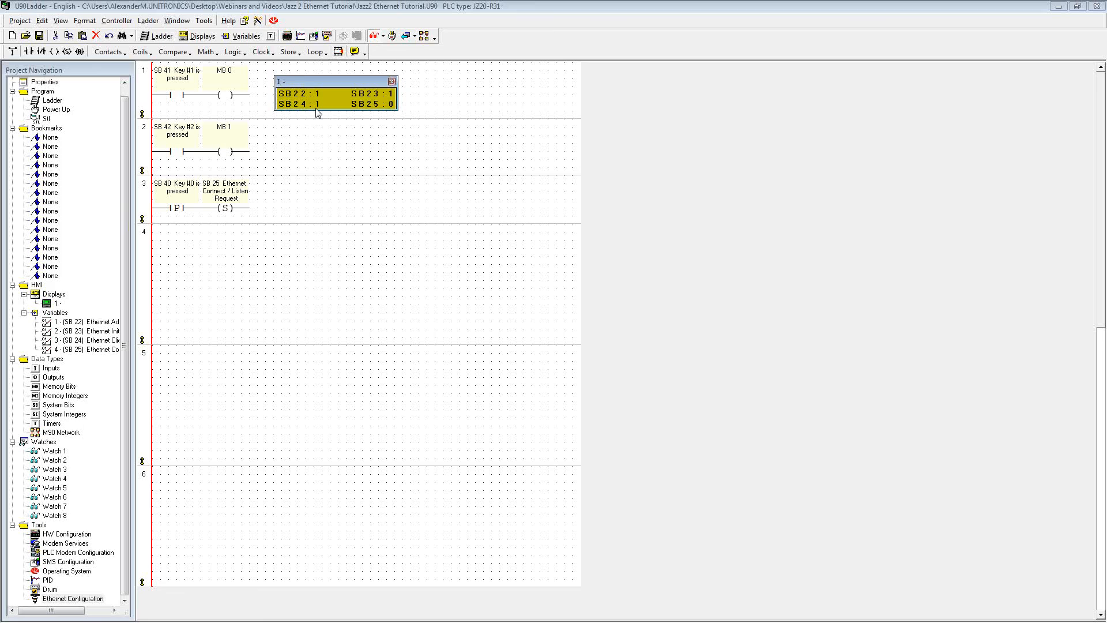
{"action": "mouse_move", "coordinate": [369, 114]}
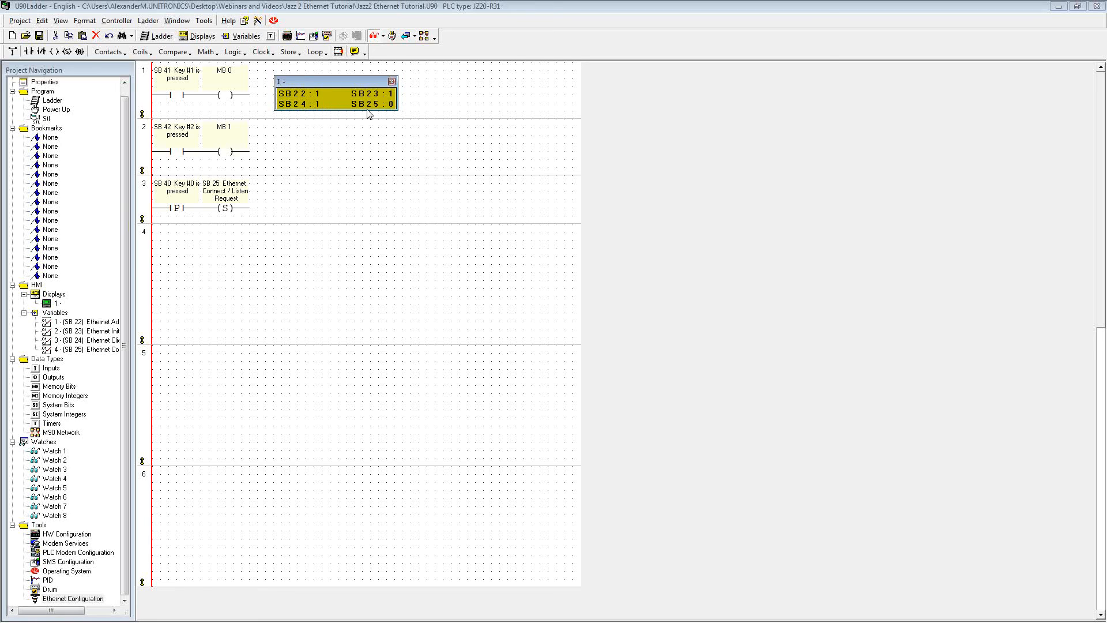
{"action": "mouse_move", "coordinate": [376, 110]}
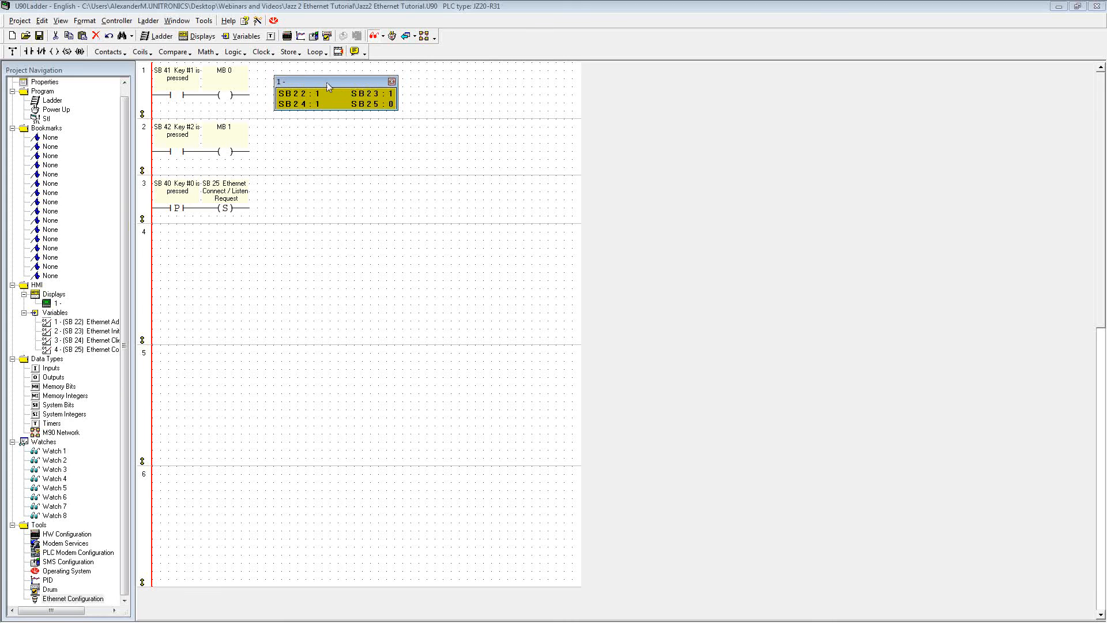
{"action": "mouse_move", "coordinate": [202, 101]}
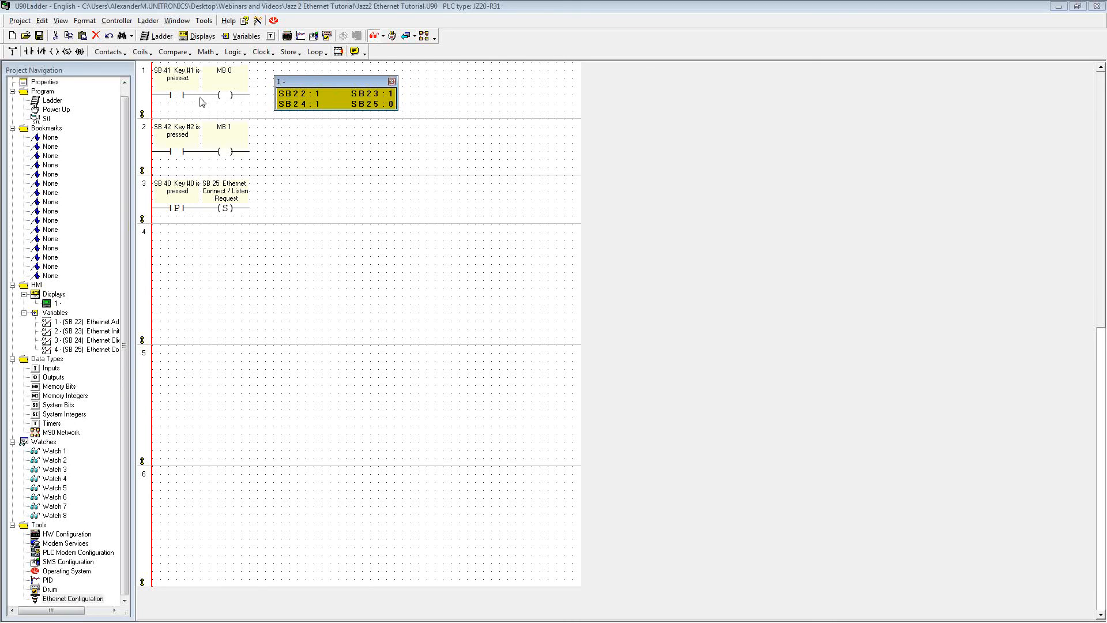
{"action": "mouse_move", "coordinate": [203, 105]}
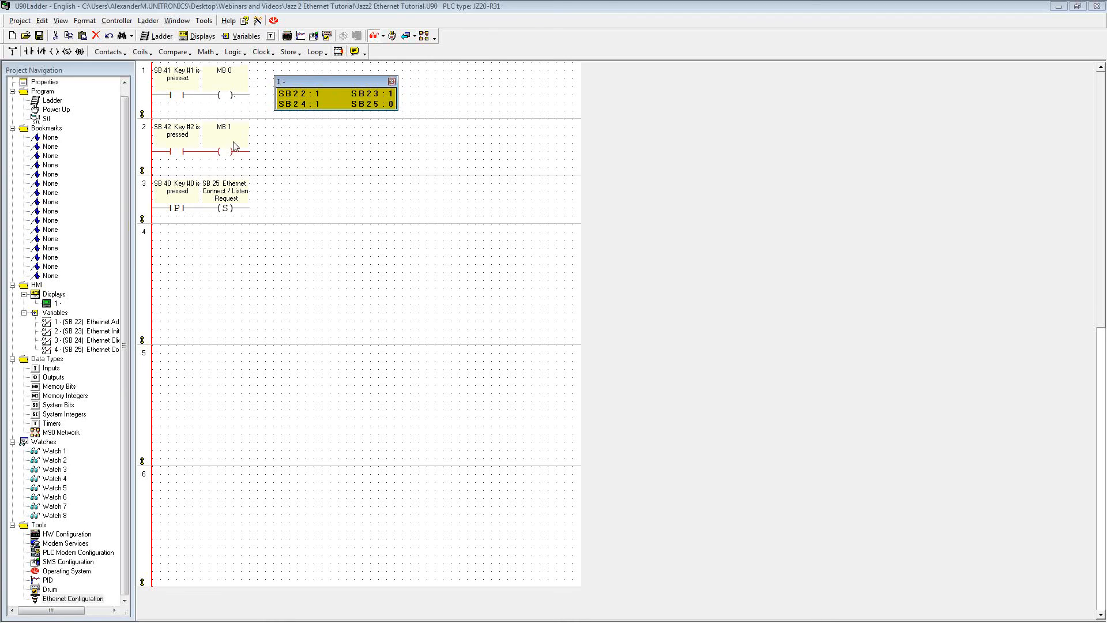
{"action": "mouse_move", "coordinate": [219, 146]}
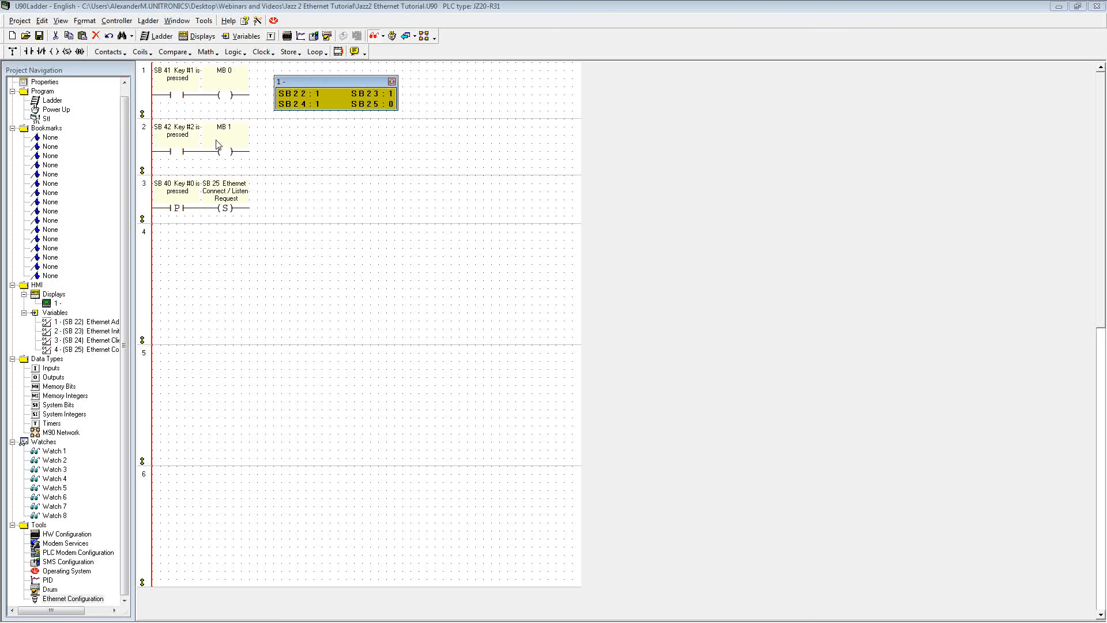